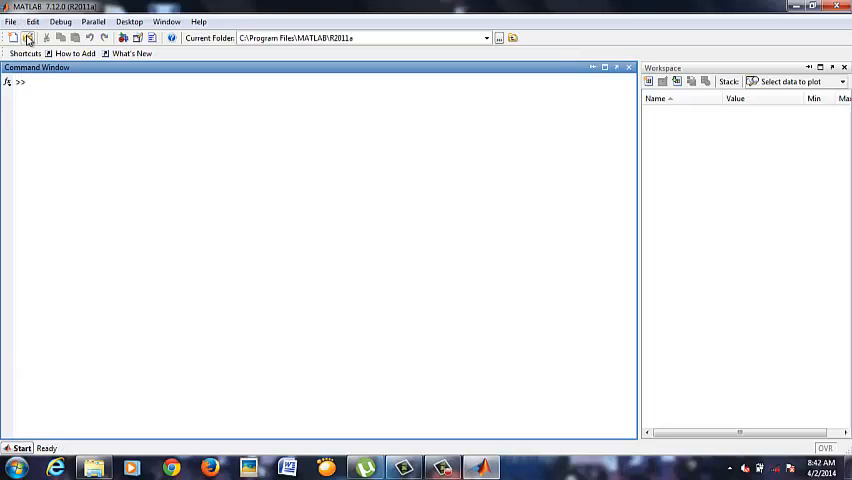
# - Open bilat_detail_wt_pgm.m from working project > GBFMT Image Denoising Codes
pyautogui.click(28, 38)
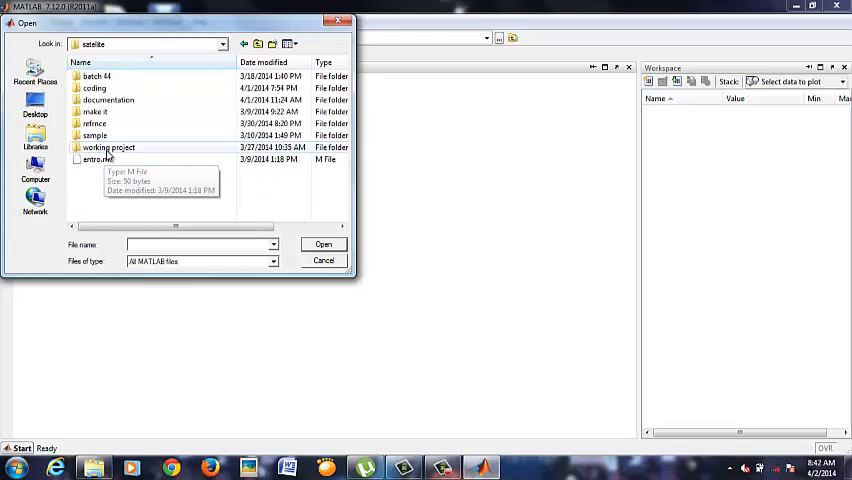
pyautogui.doubleClick(107, 147)
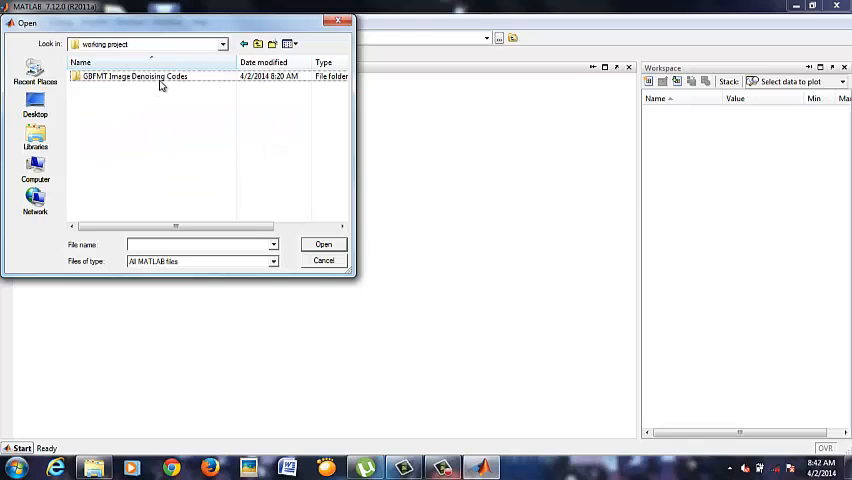
pyautogui.doubleClick(134, 76)
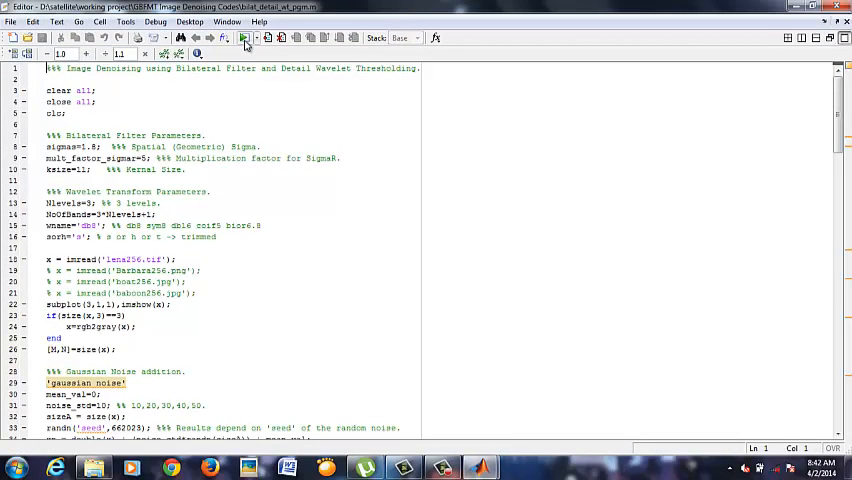
# - Run the denoising script after changing the current folder to the script's folder
pyautogui.click(245, 38)
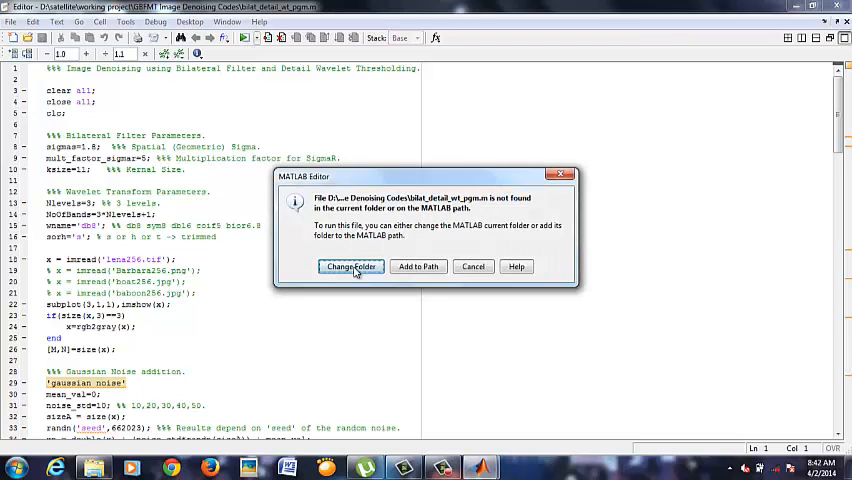
pyautogui.click(350, 266)
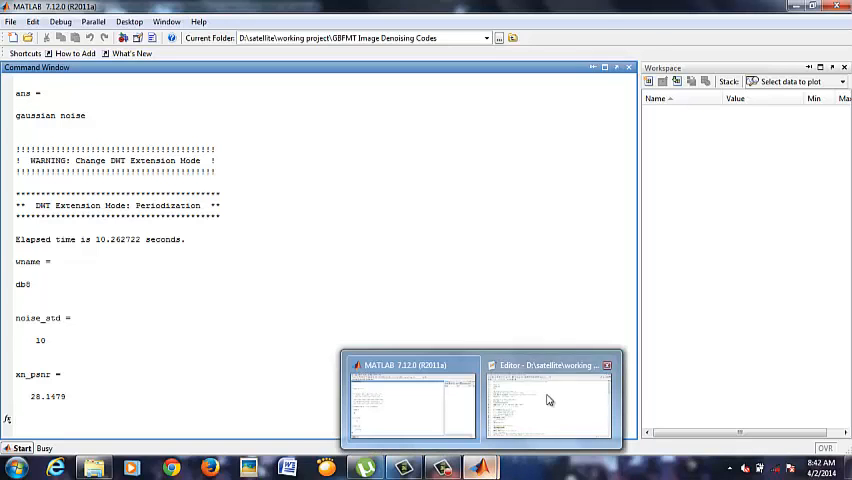
# - Minimize the Bilateral Filtering results figure to view PSNR 35.0481 and IQI 0.9947
pyautogui.click(548, 400)
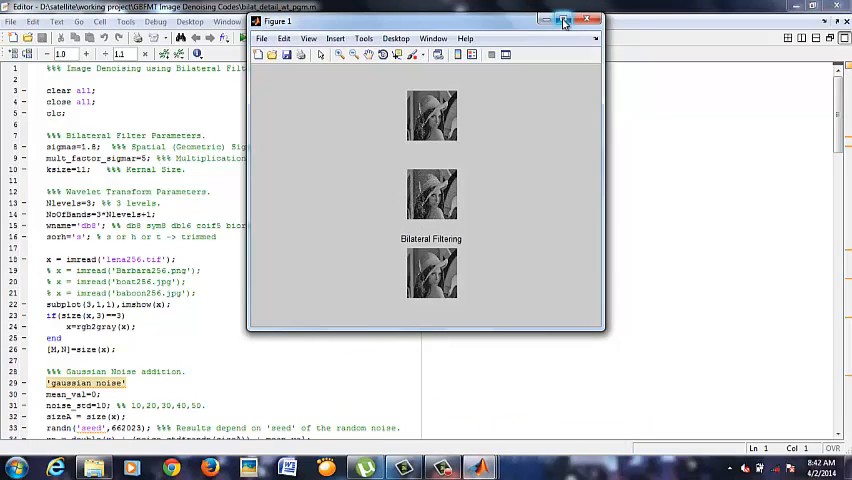
pyautogui.click(576, 20)
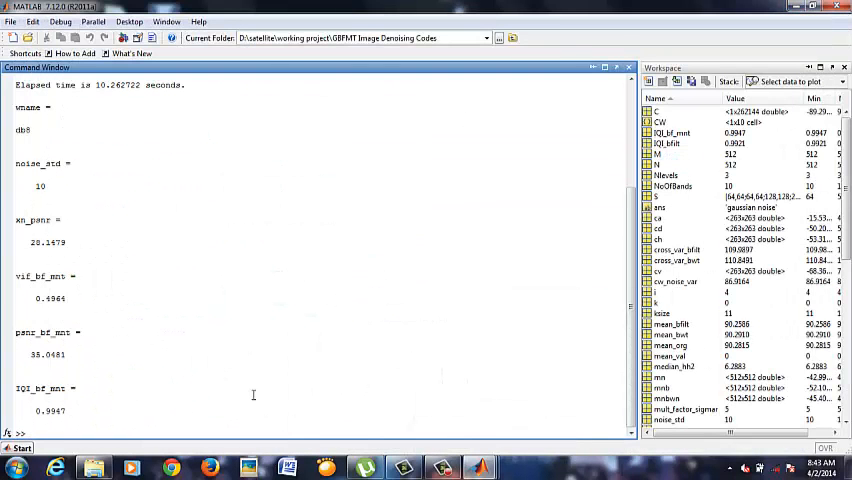
# - Compute image entropies with img_entrp: a = 7.2125 for x, b = 7.1554 for yb
pyautogui.write('d')
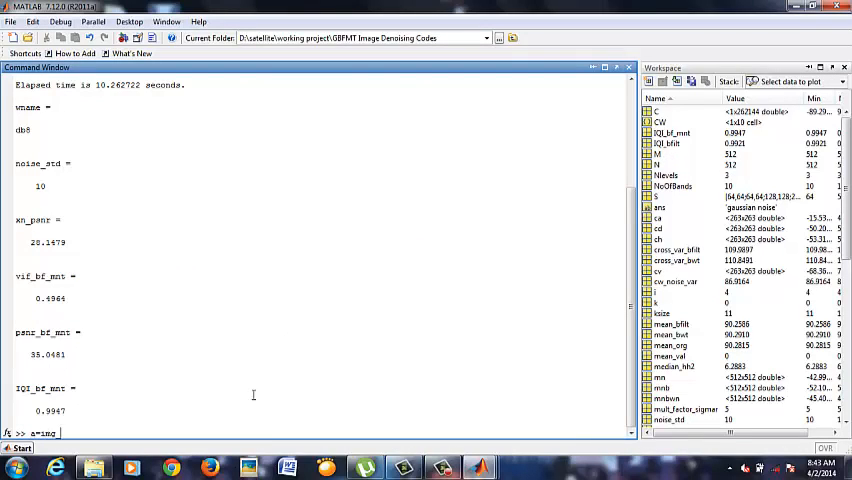
pyautogui.write('_ent')
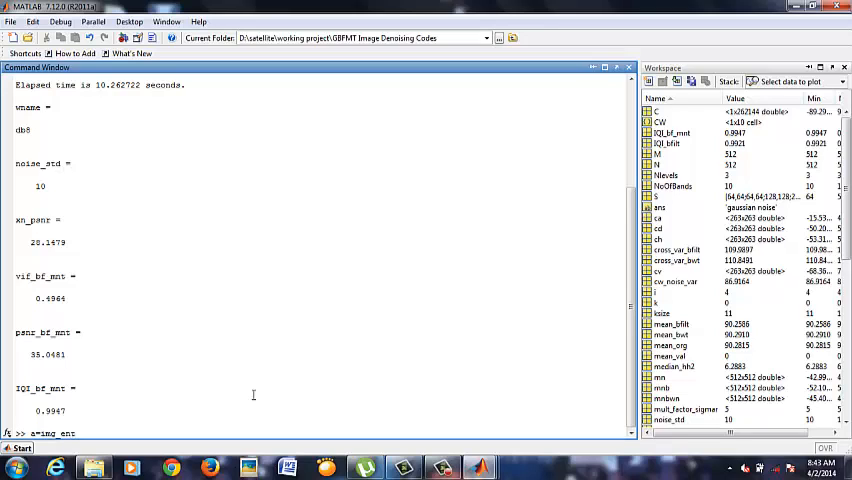
pyautogui.write('r')
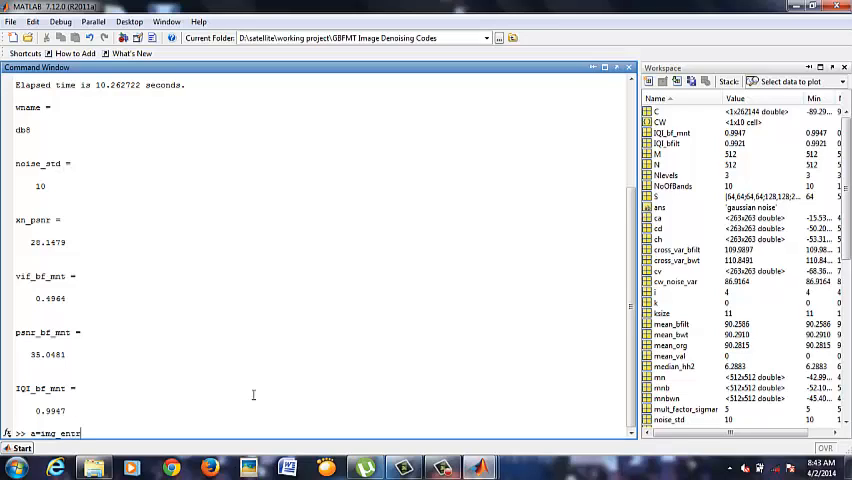
pyautogui.write('pi')
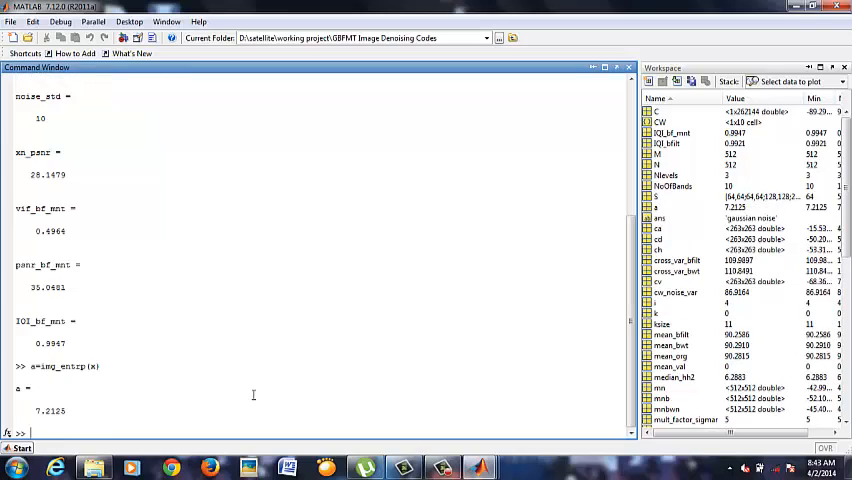
pyautogui.write('b-')
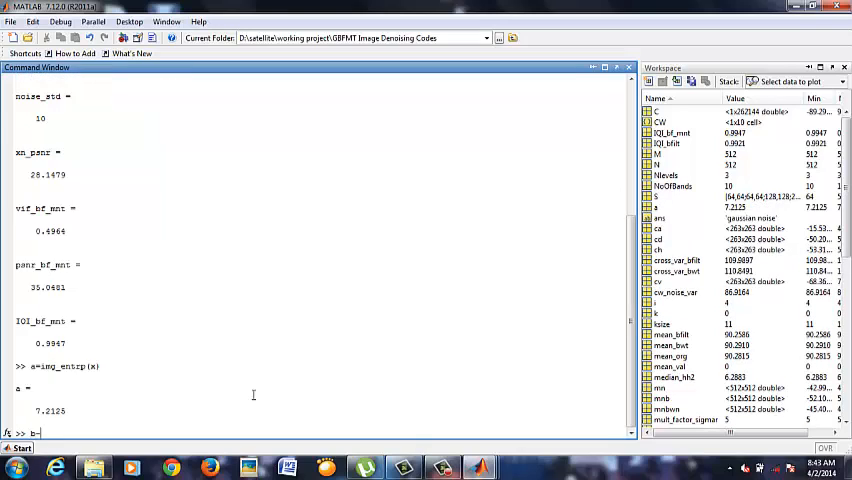
pyautogui.write('img_entrp(yb')
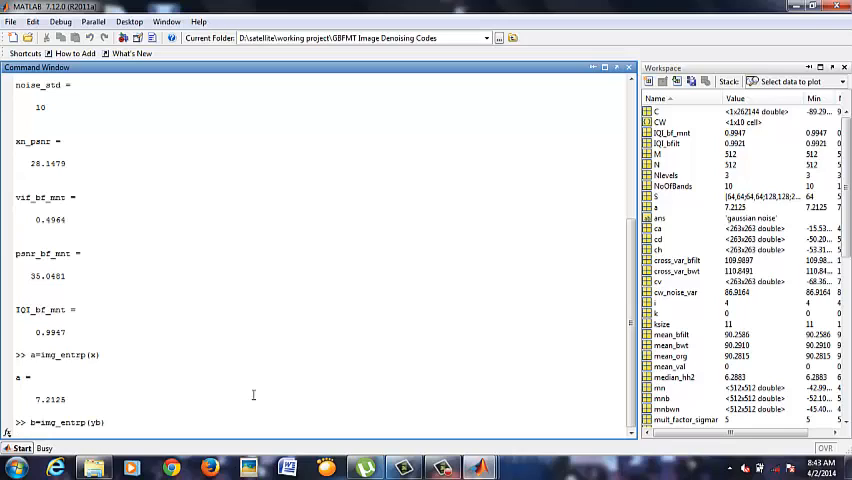
pyautogui.press('Return')
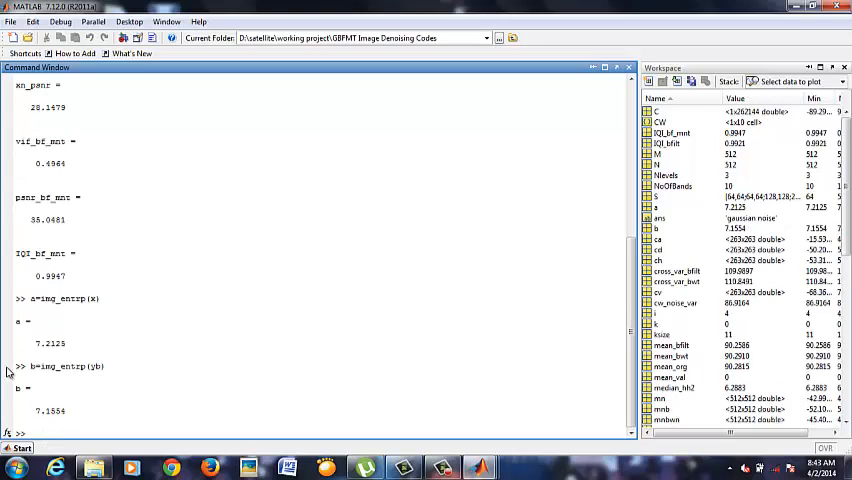
pyautogui.doubleClick(33, 343)
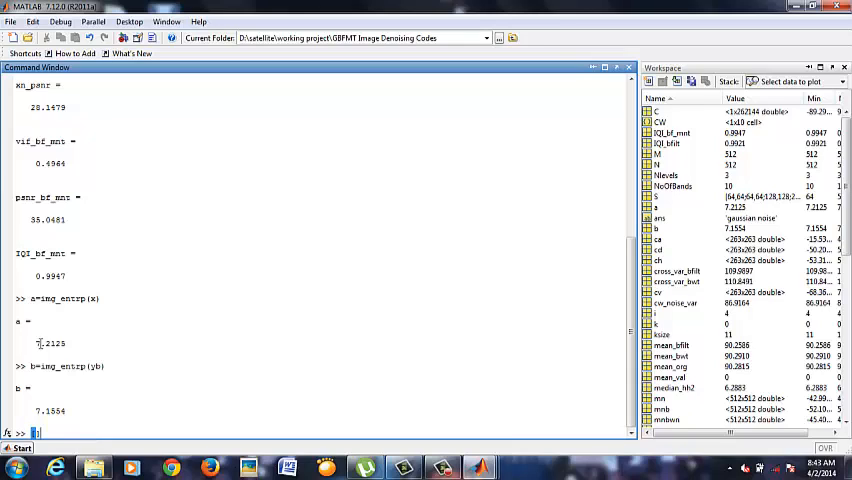
# - Run [a,b]=ssim_index(x,x) and display a, giving SSIM of 1
pyautogui.write('[a,b]=ssim_index')
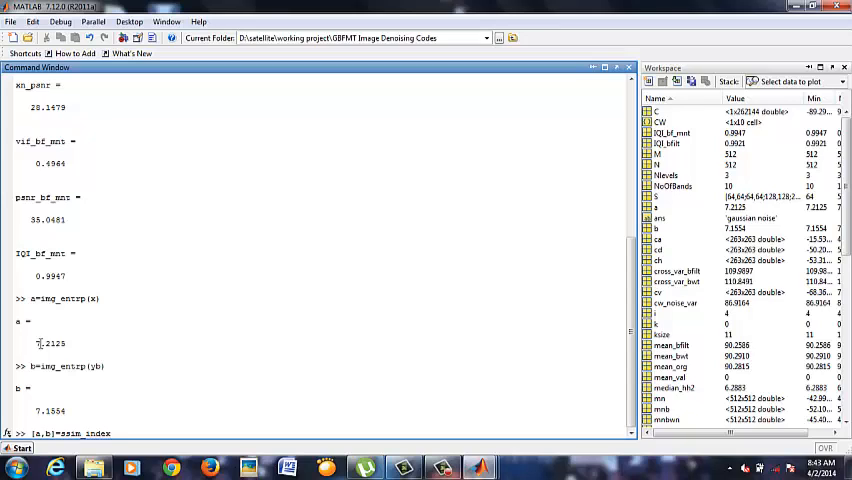
pyautogui.write('(x')
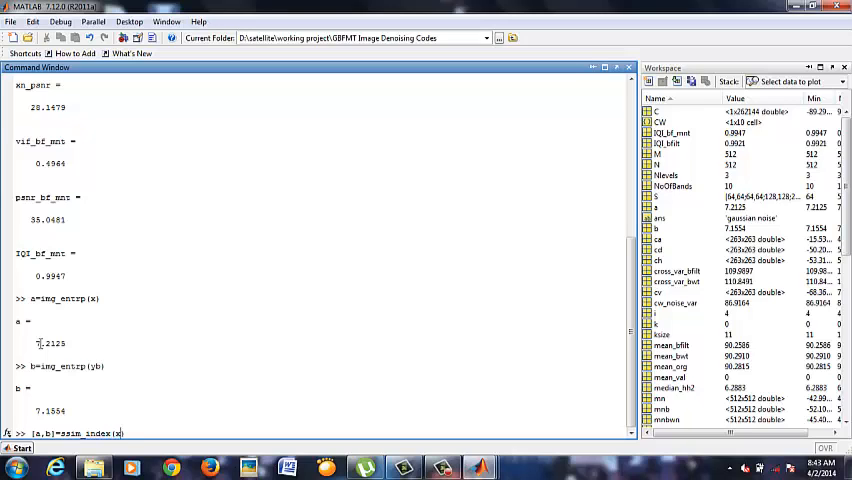
pyautogui.write(',x)')
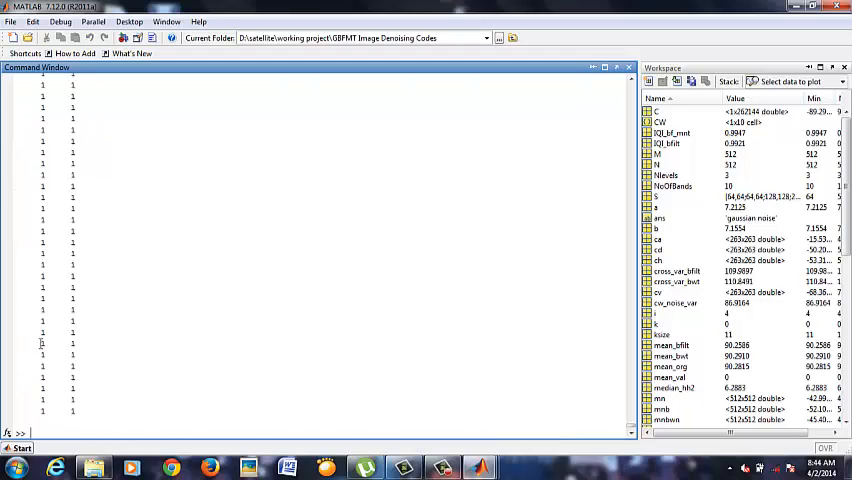
pyautogui.write('a')
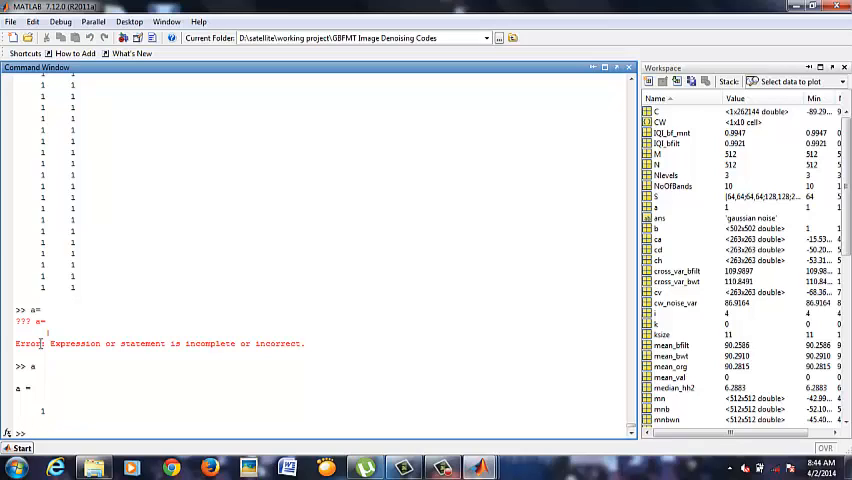
# - Start nsga_2(20,20) with 2 objectives and 1 decision variable, then continue with c
pyautogui.write('nsqa')
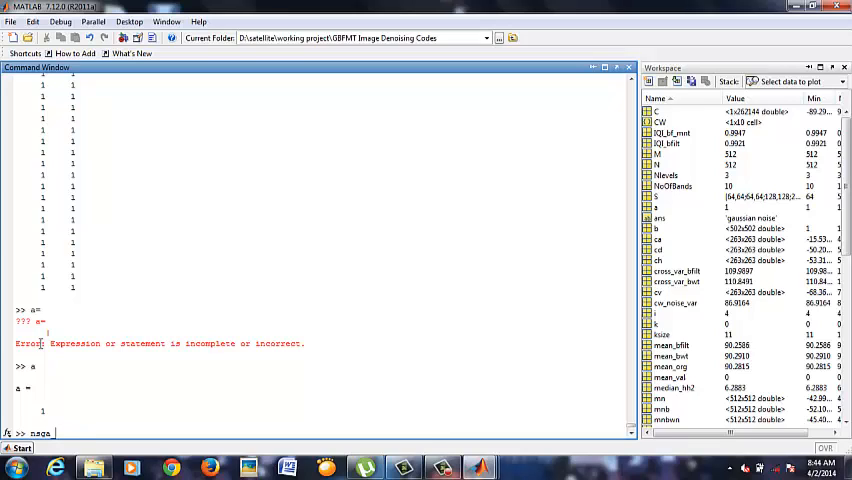
pyautogui.write('_2')
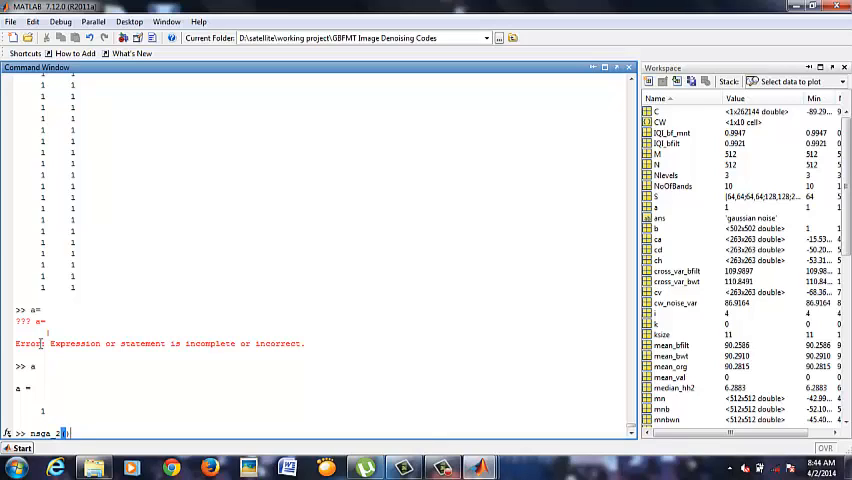
pyautogui.write('(20,20')
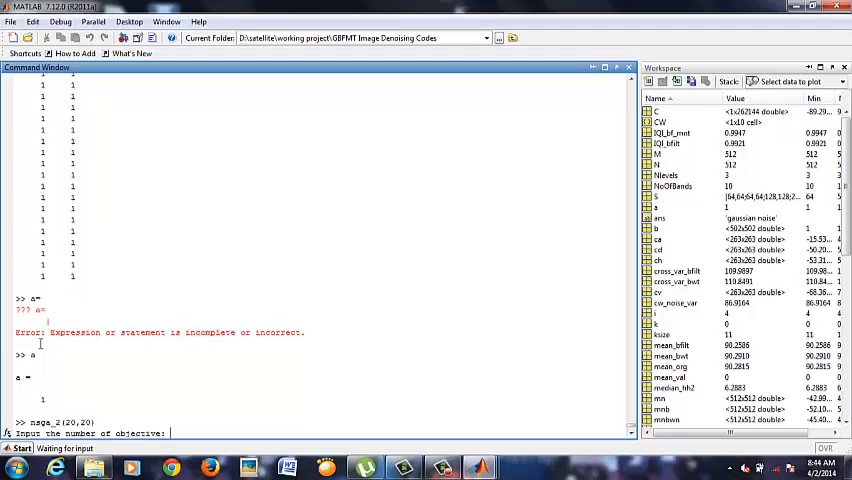
pyautogui.write('2')
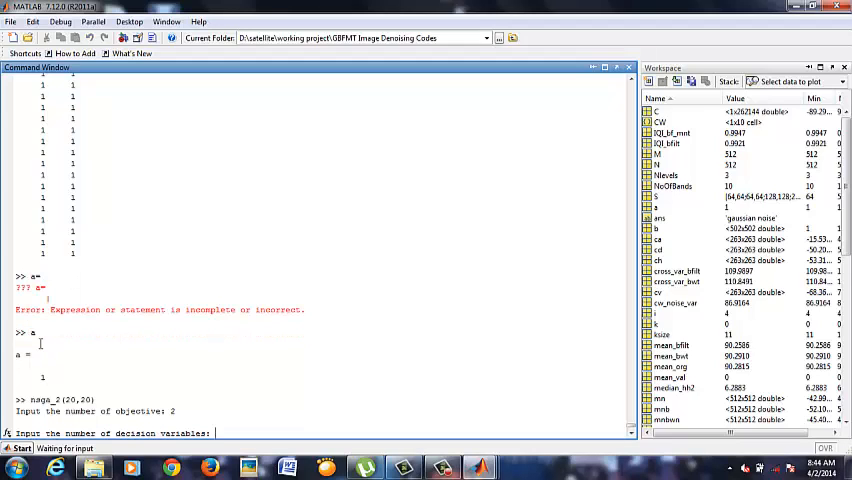
pyautogui.write('1')
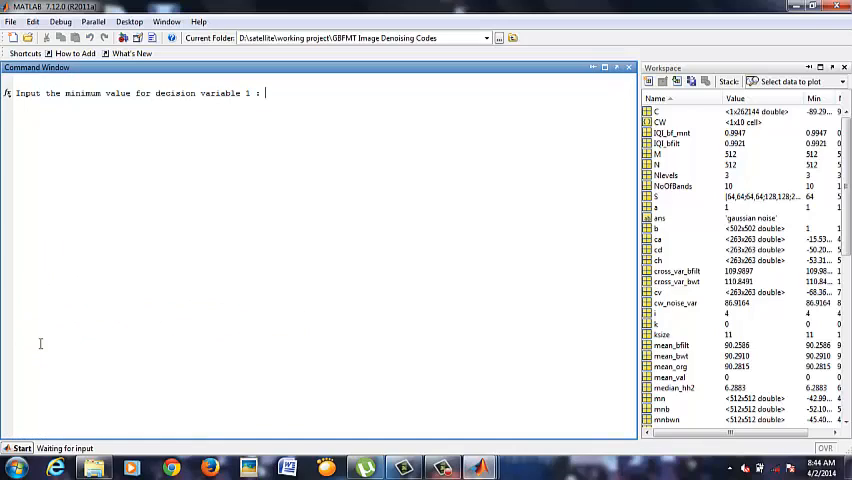
pyautogui.press('enter')
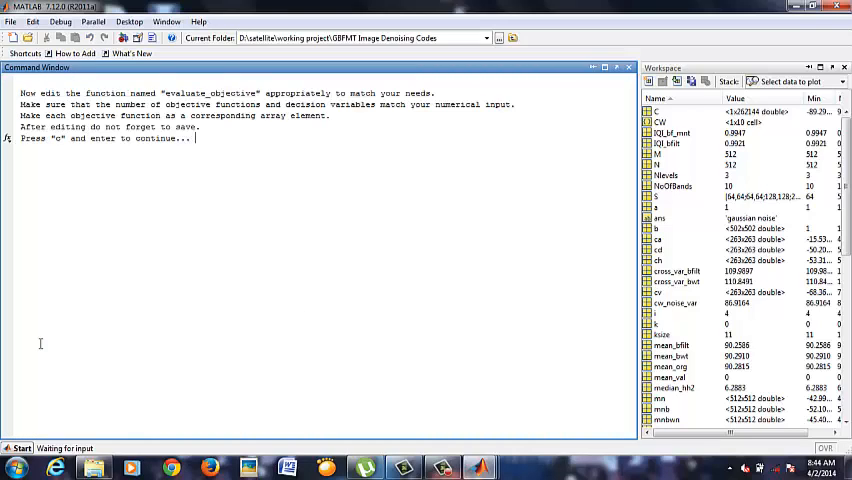
pyautogui.write('c')
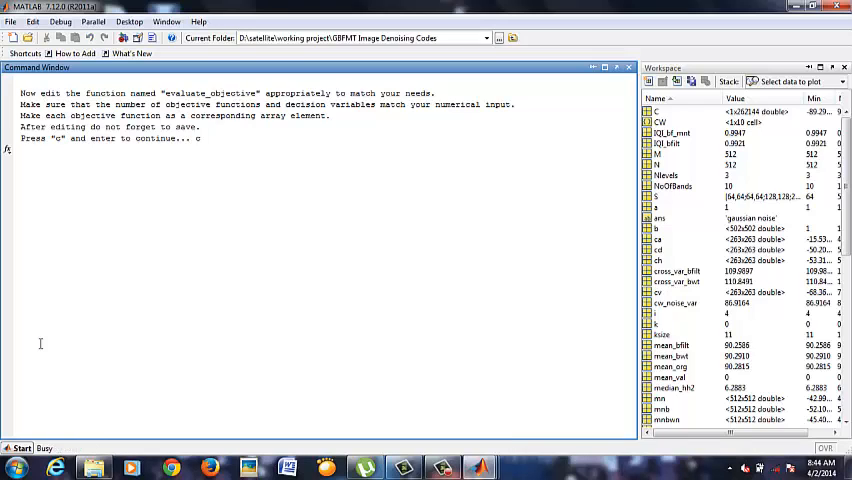